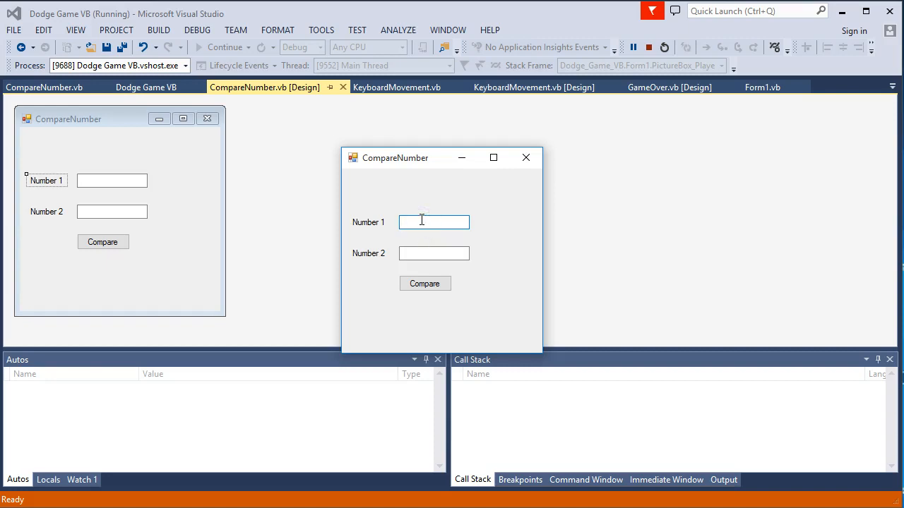
# - Compare 45 with 30 (larger than) and 30 with 30 (equal to), dismissing each result message
pyautogui.write('45')
pyautogui.click(434, 254)
pyautogui.write('30')
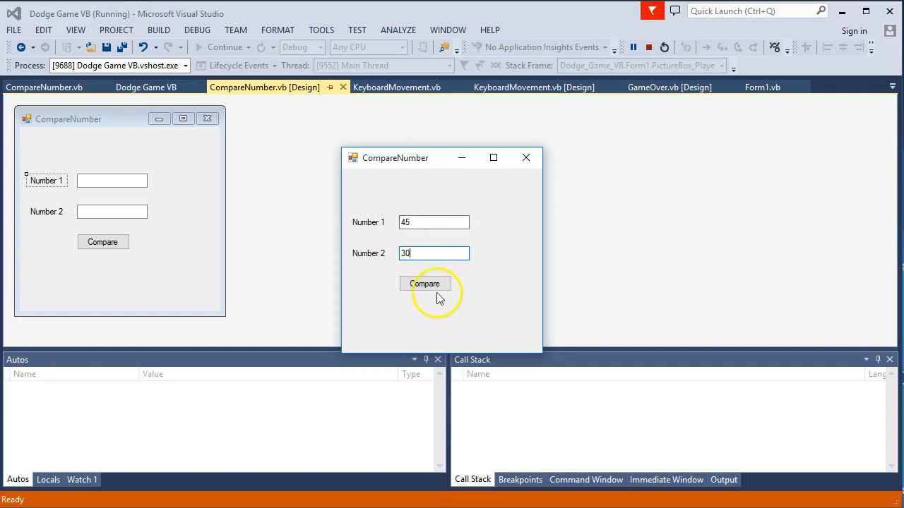
pyautogui.click(425, 283)
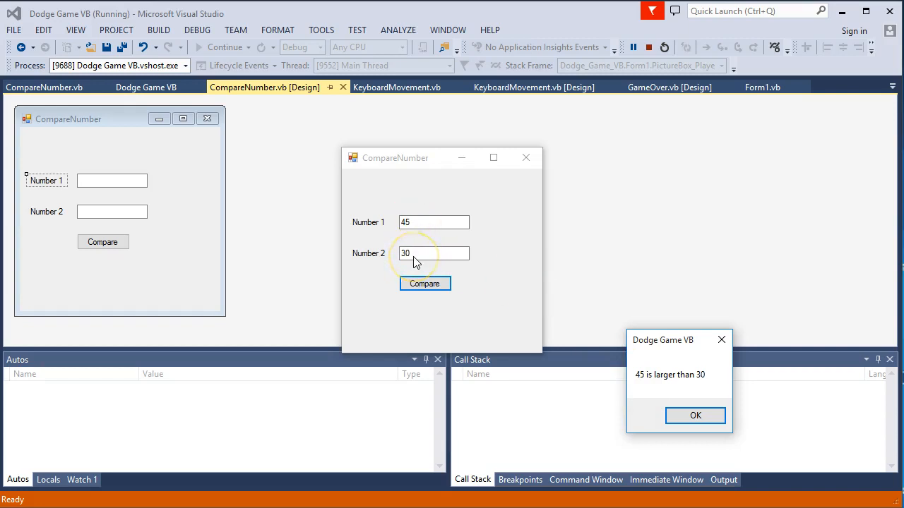
pyautogui.moveTo(578, 307)
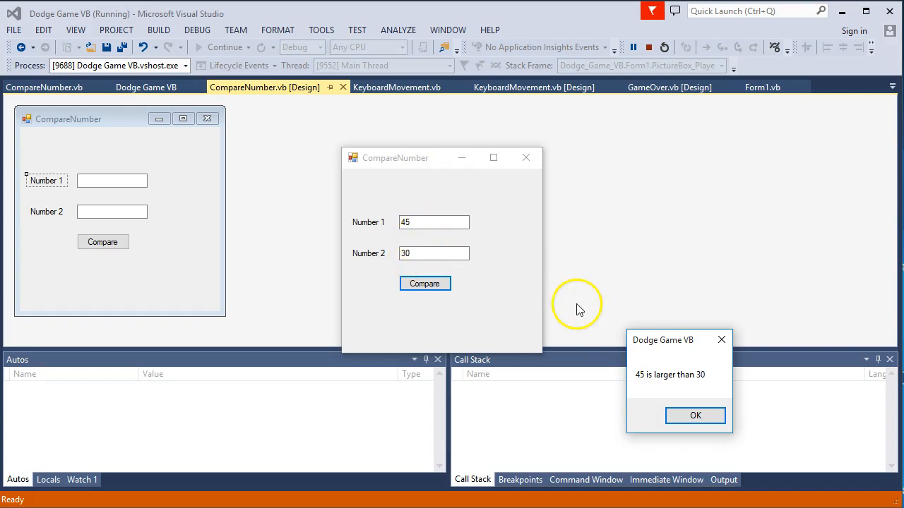
pyautogui.click(694, 415)
pyautogui.write('30')
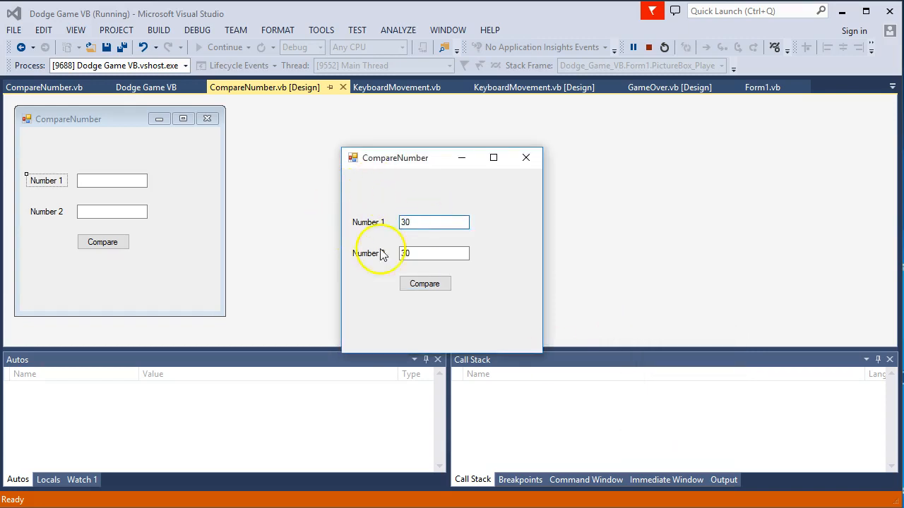
pyautogui.click(424, 283)
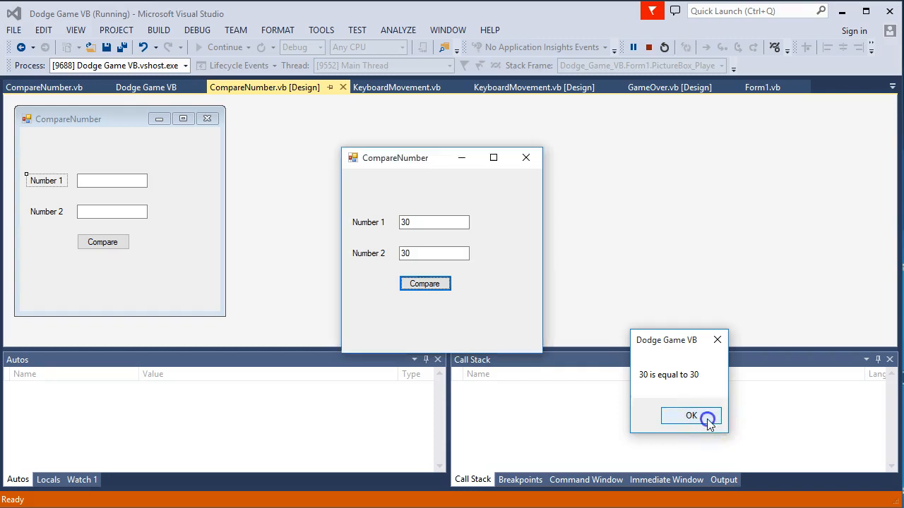
pyautogui.click(691, 415)
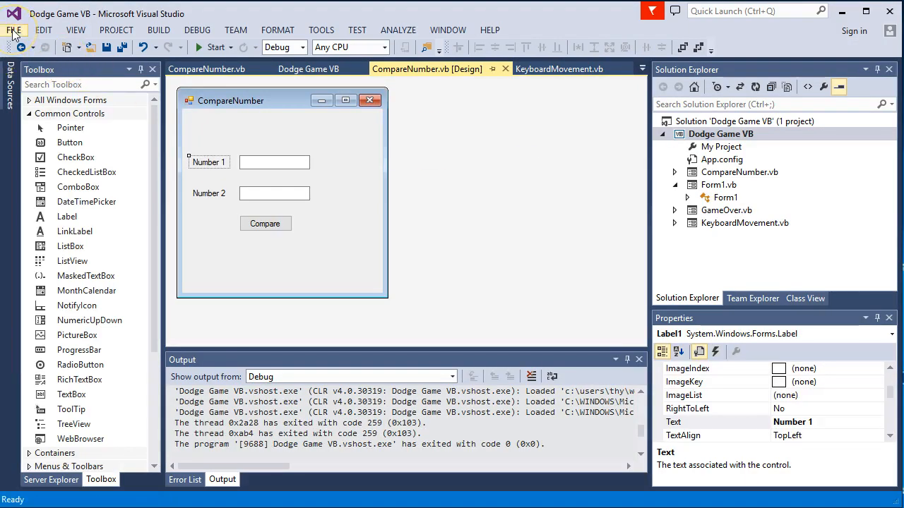
# - Create a new Windows Forms Application project named Numbers via File > New > Project
pyautogui.click(14, 29)
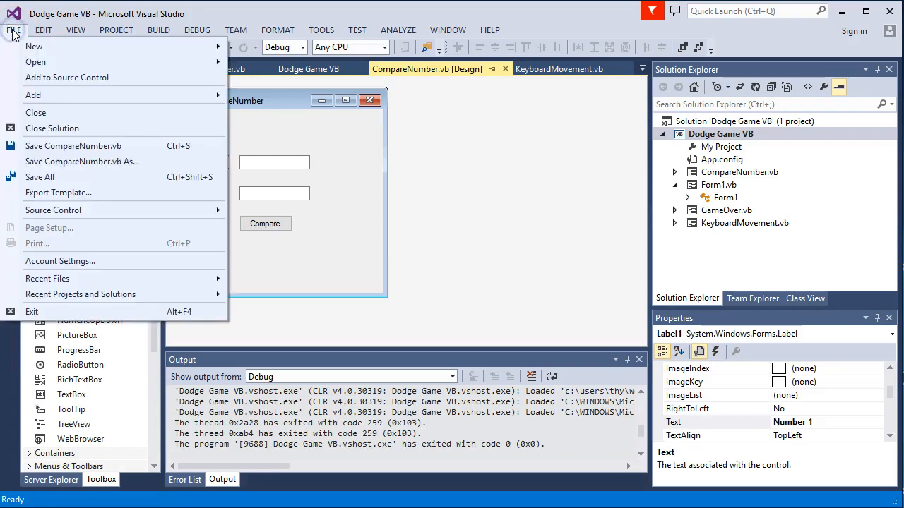
pyautogui.moveTo(34, 46)
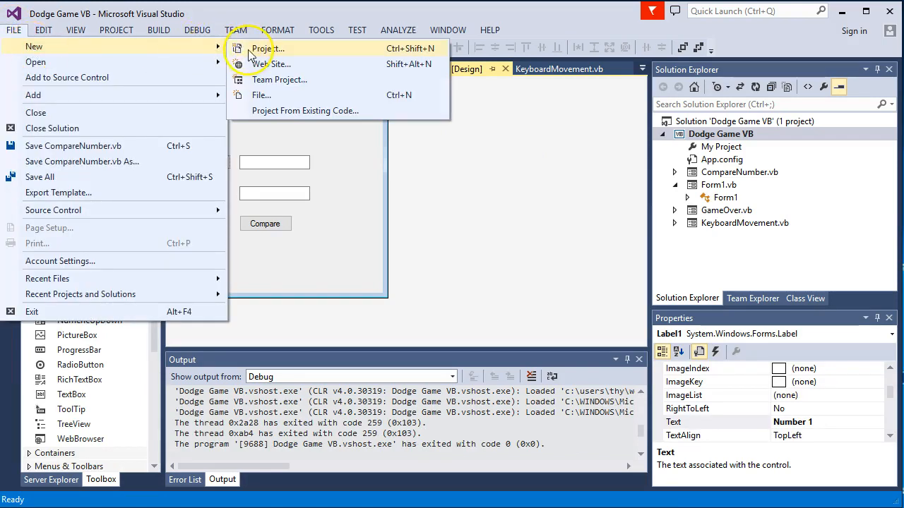
pyautogui.click(266, 48)
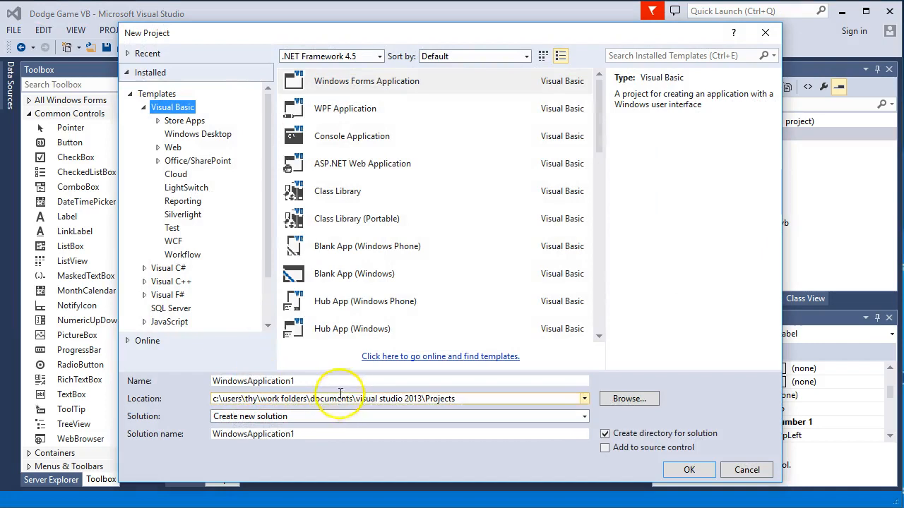
pyautogui.write('Nu')
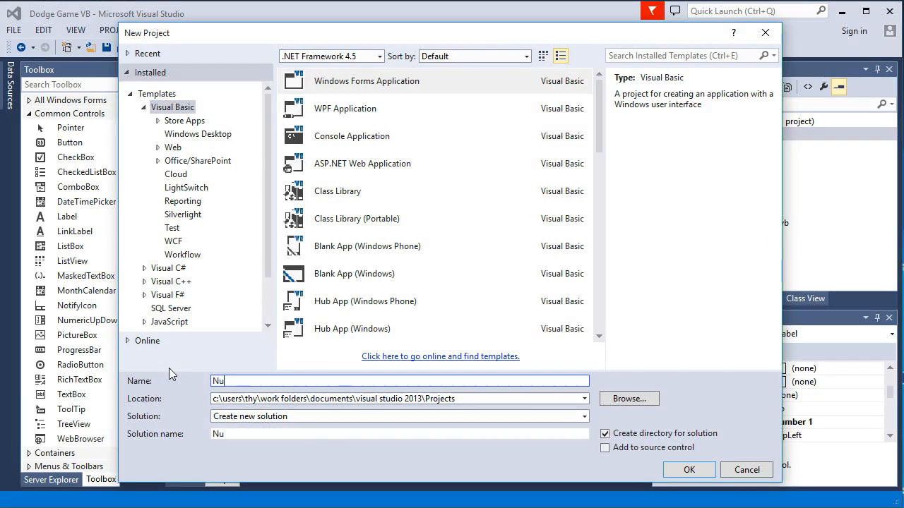
pyautogui.click(688, 470)
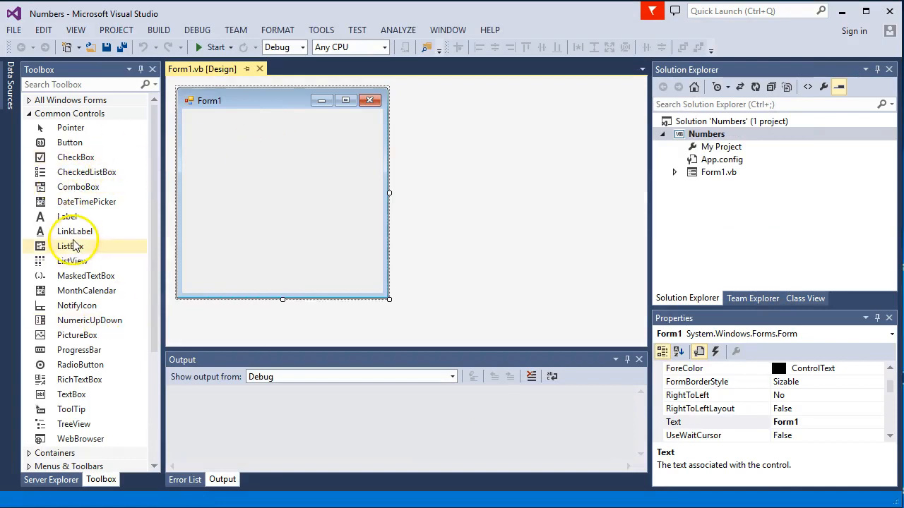
pyautogui.moveTo(71, 394)
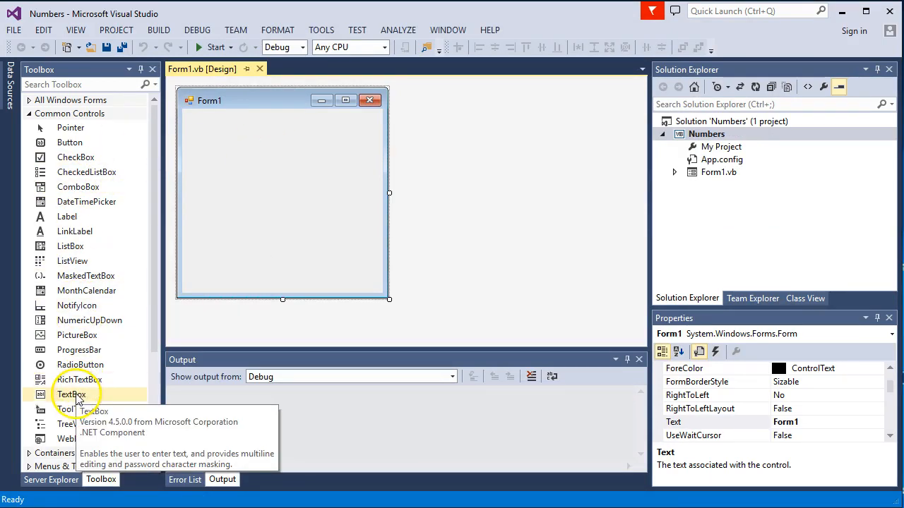
# - Place an input box from the Toolbox onto Form1 for the number comparer layout
pyautogui.moveTo(72, 394); pyautogui.dragTo(297, 158)
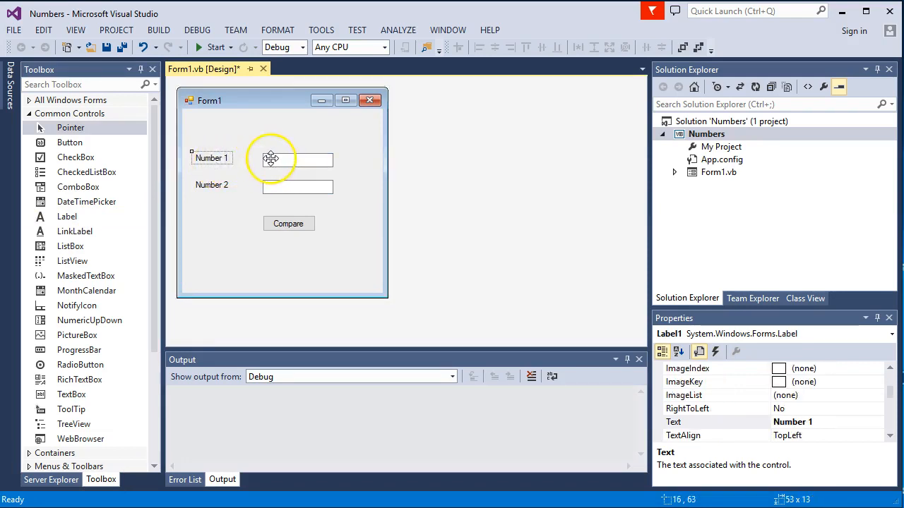
# - Set the (Name) property of the two input boxes to txt_number1 and txt_number2
pyautogui.click(297, 158)
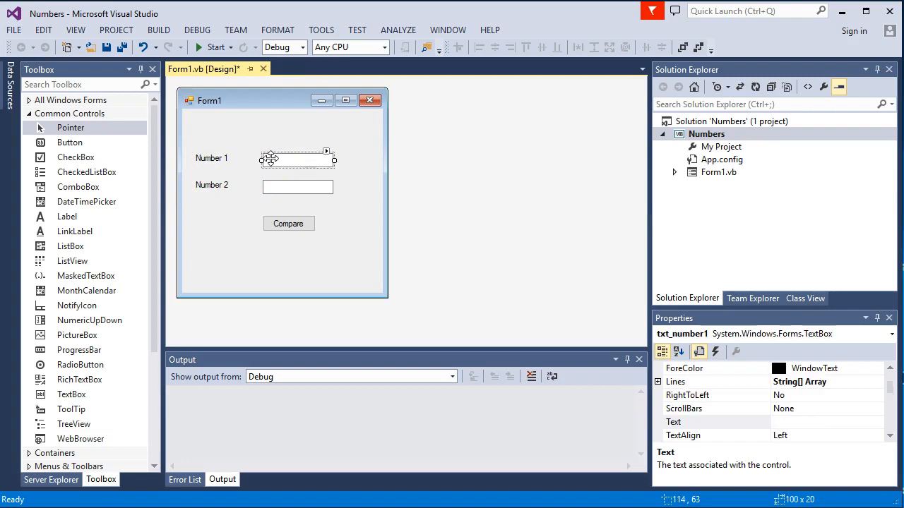
pyautogui.click(297, 185)
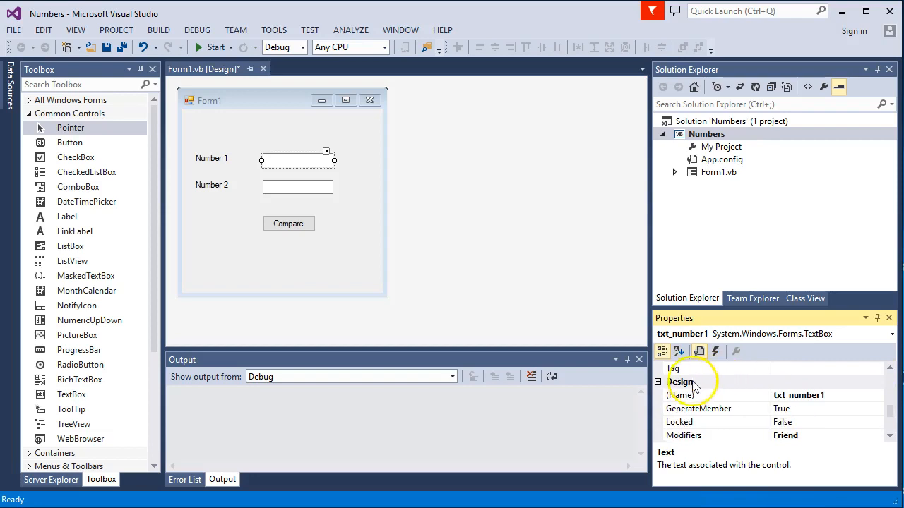
pyautogui.moveTo(816, 403)
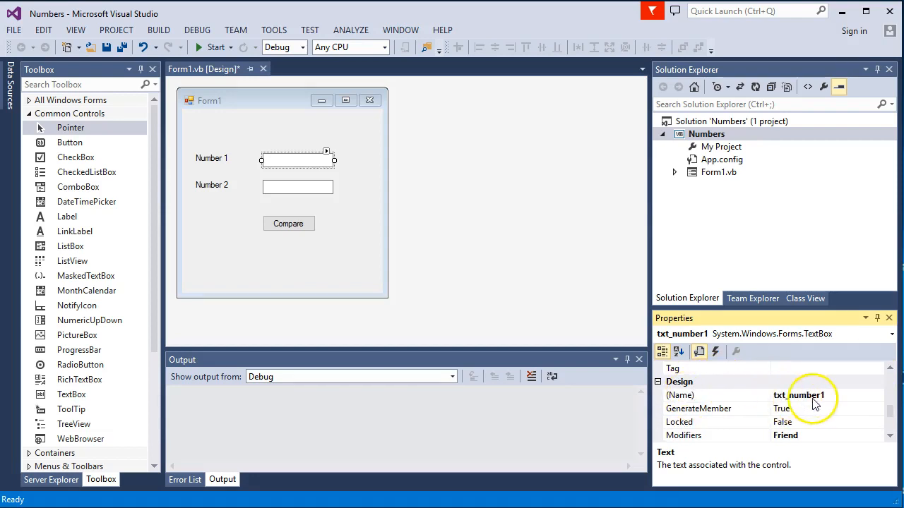
pyautogui.click(297, 185)
pyautogui.write('2')
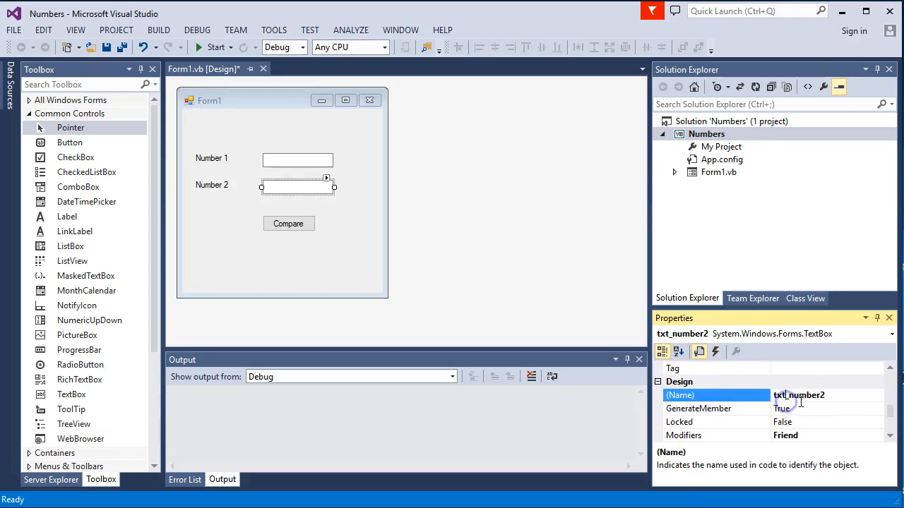
pyautogui.click(288, 223)
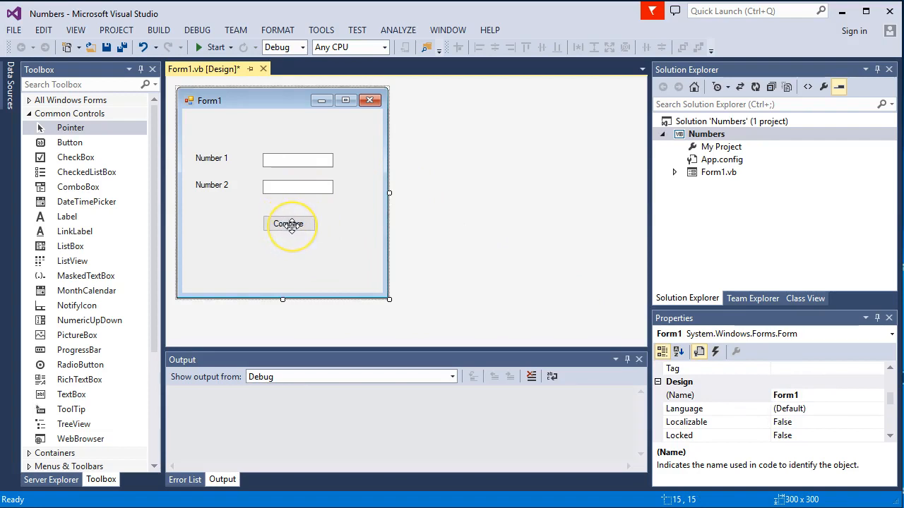
# - Generate the Compare button's btn_compare_Click handler and place the cursor inside the Sub
pyautogui.click(289, 224)
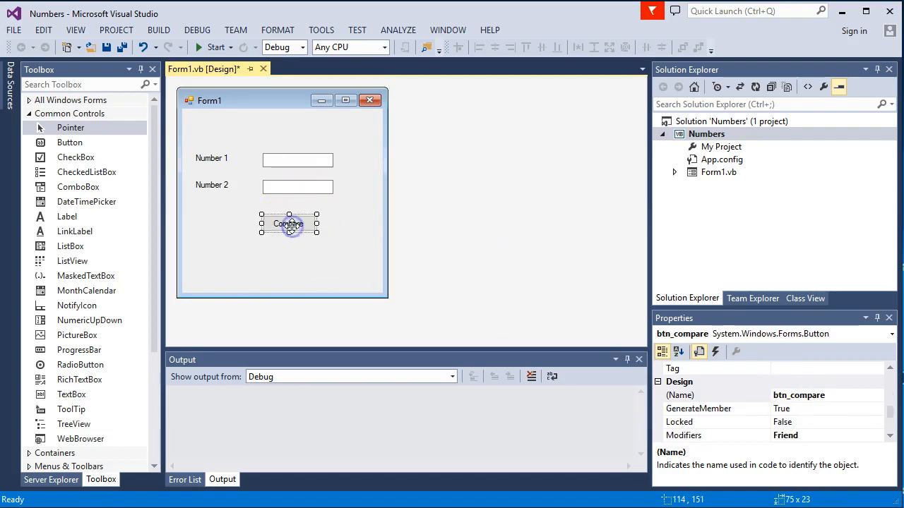
pyautogui.doubleClick(289, 224)
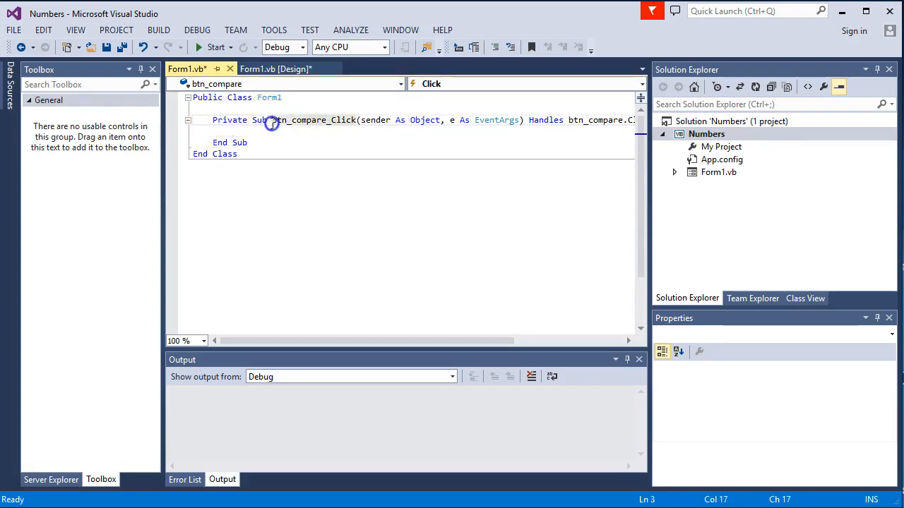
pyautogui.doubleClick(311, 120)
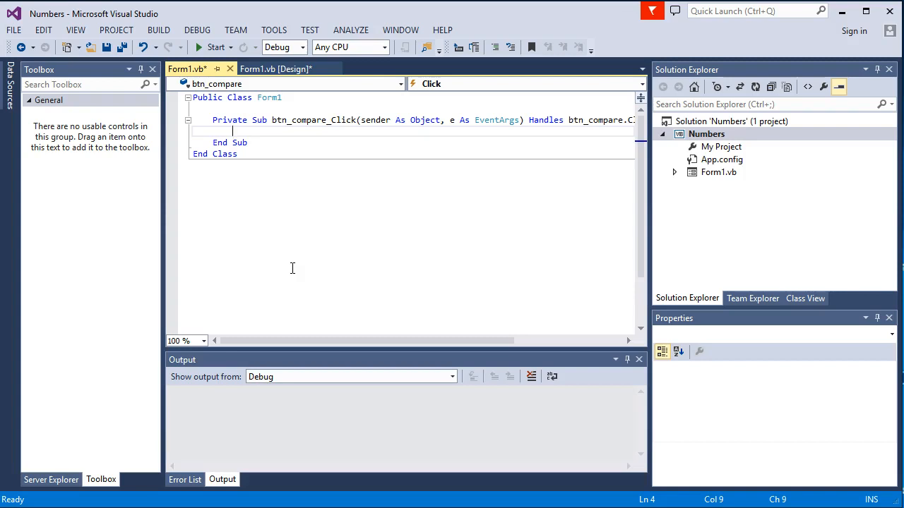
# - Declare Dim number1 As Double and Dim number2 As Double in btn_compare_Click
pyautogui.write('Dim')
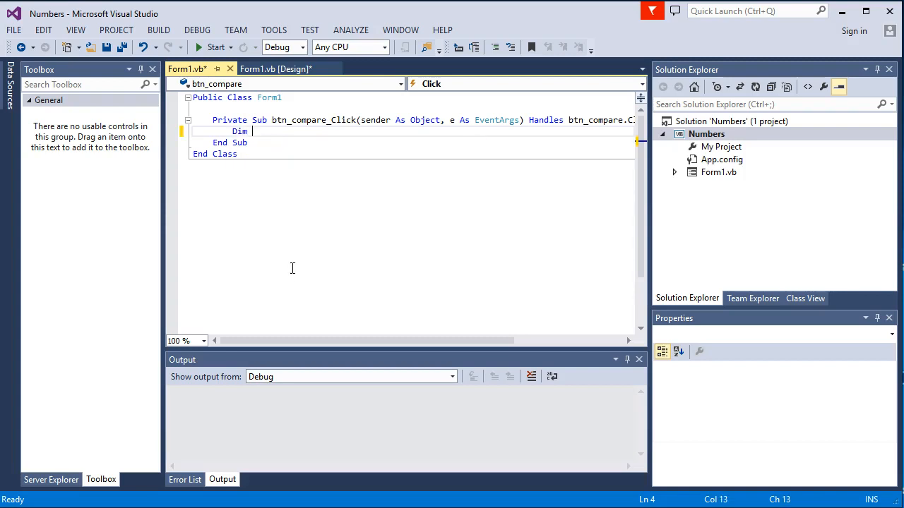
pyautogui.write('number1 as')
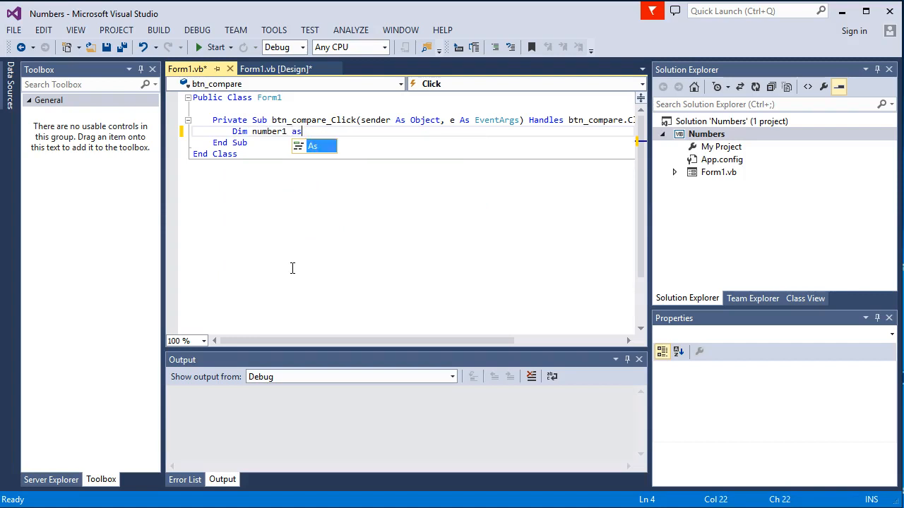
pyautogui.write('Double')
pyautogui.write('Dim')
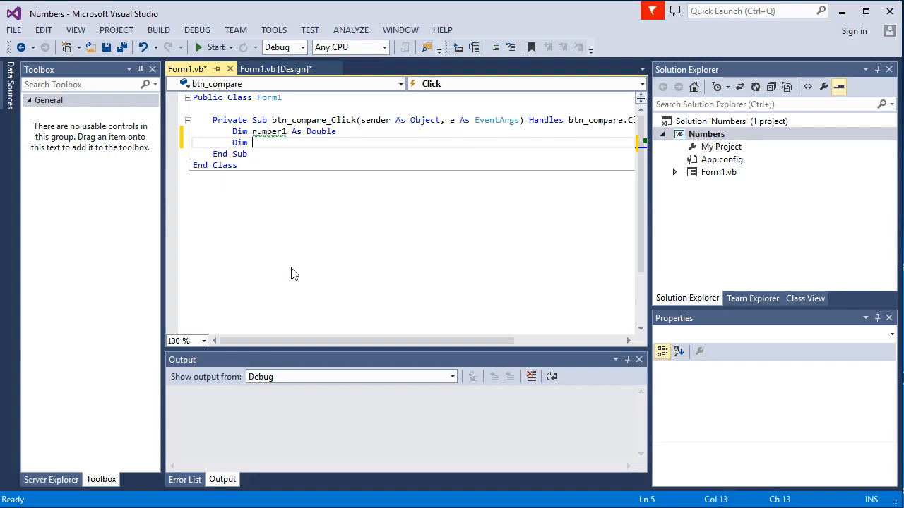
pyautogui.write('number2 As Double')
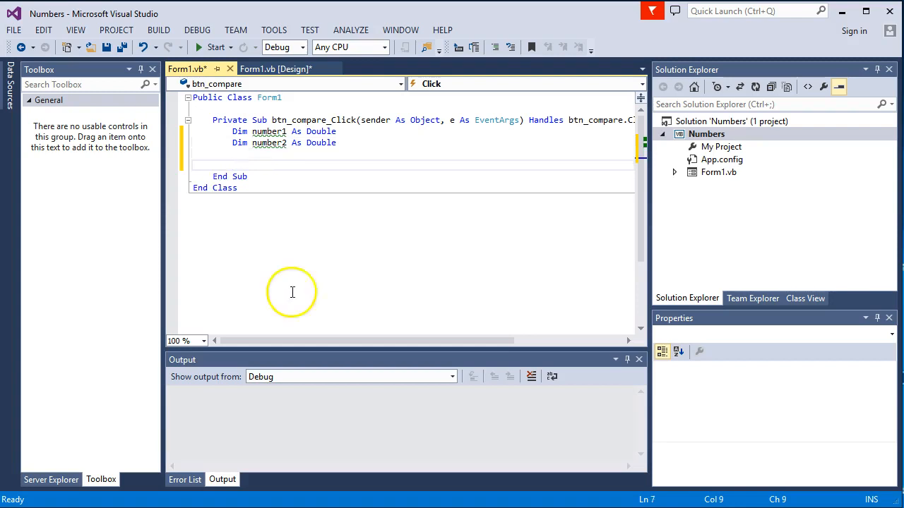
pyautogui.moveTo(270, 143)
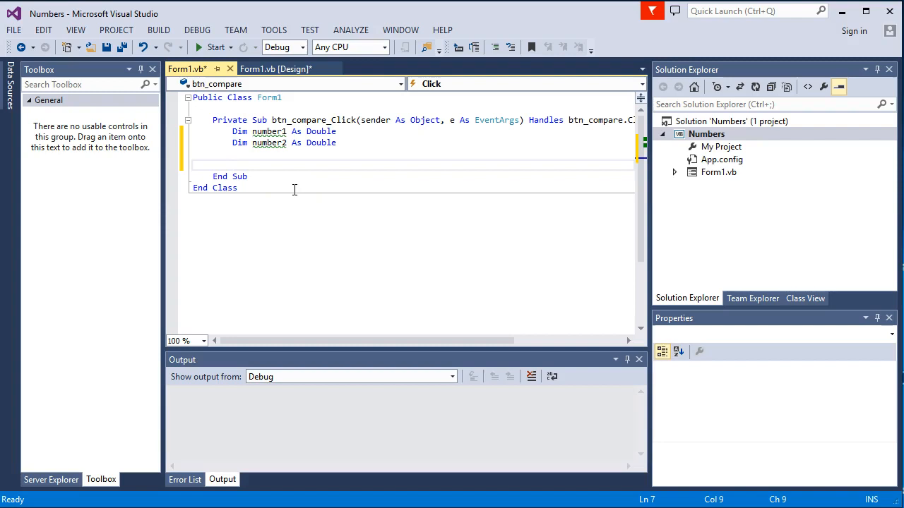
# - Write number1 = Convert.ToDouble(txt_number1.Text), checking the text box names on the Design view
pyautogui.write('n')
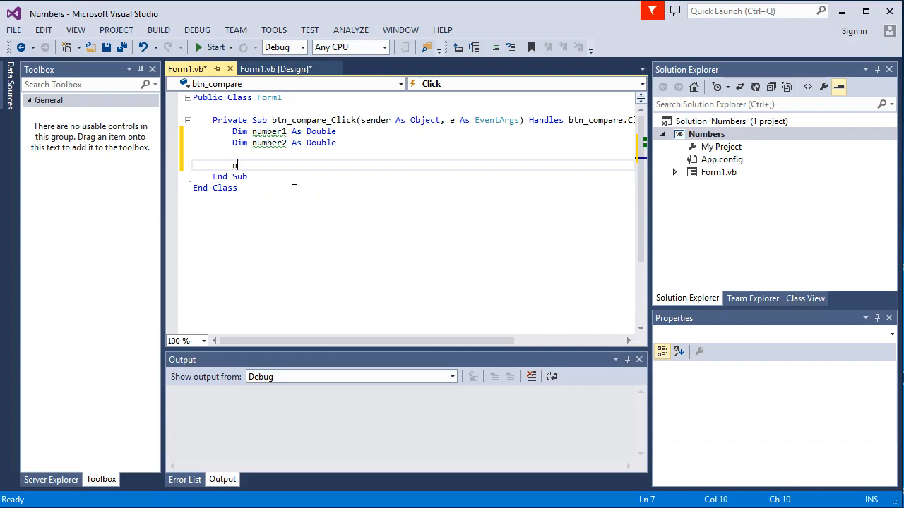
pyautogui.write('umber1 =')
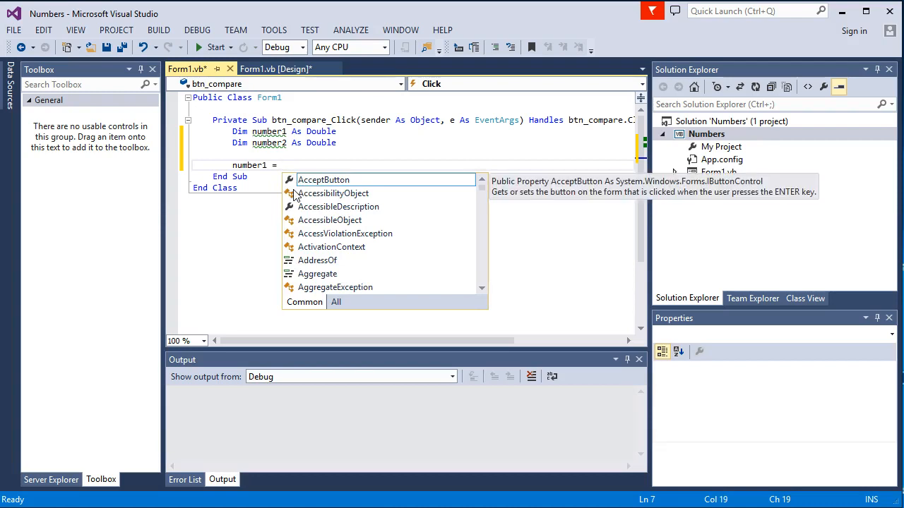
pyautogui.write('txt_number1.Text')
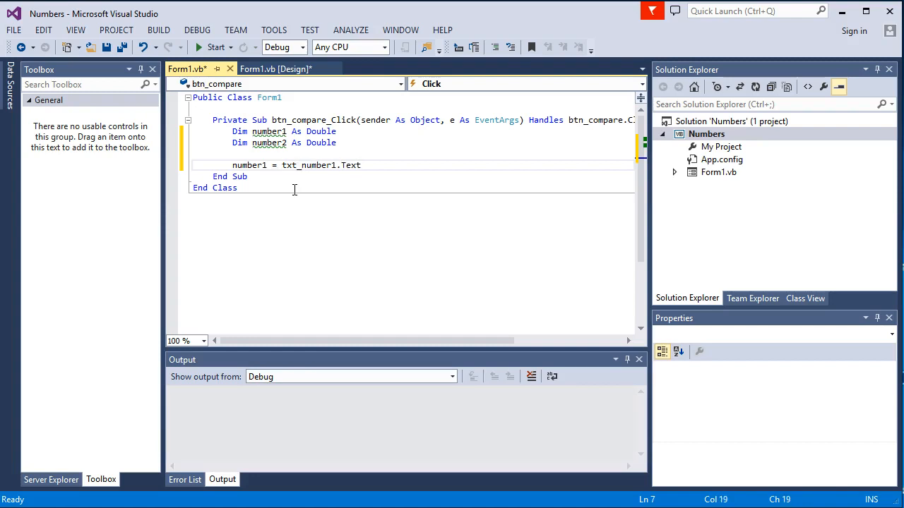
pyautogui.write('Convert.ToDouble(')
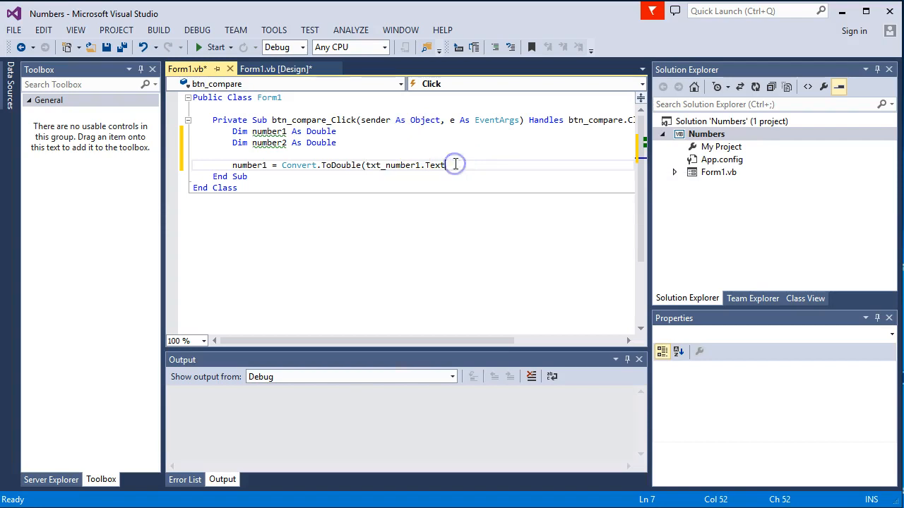
pyautogui.doubleClick(436, 164)
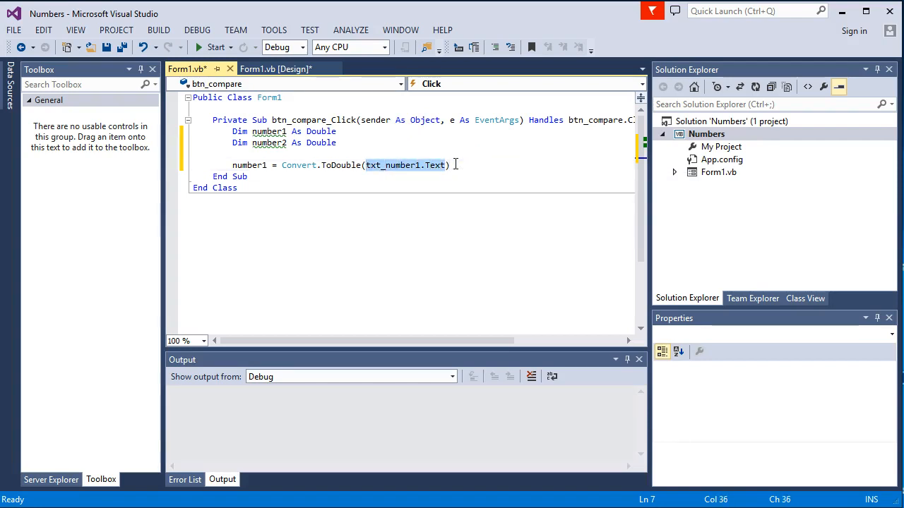
pyautogui.click(274, 68)
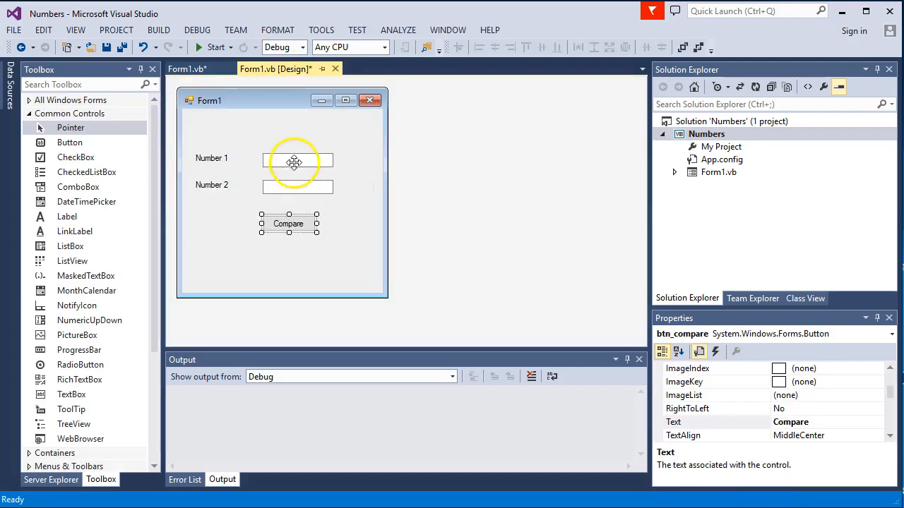
pyautogui.doubleClick(288, 223)
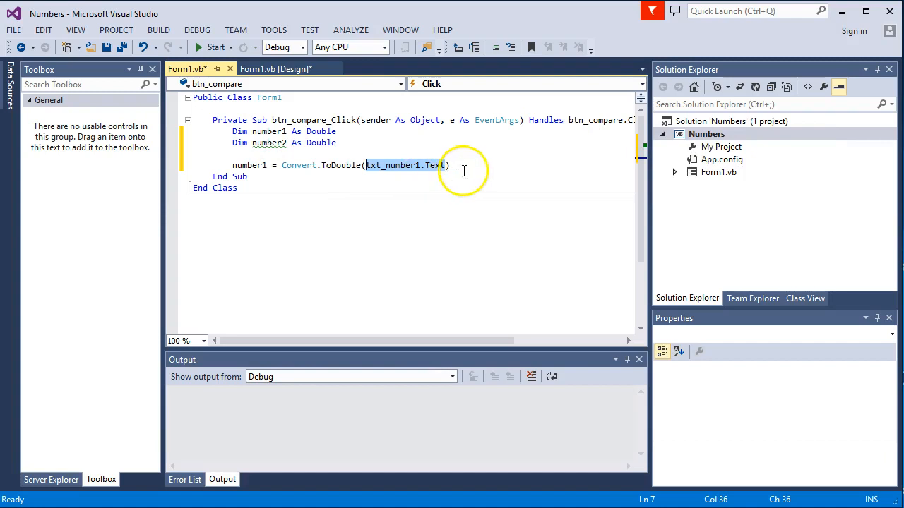
# - Add the second assignment converting txt_number2.Text to Double, with blank lines below
pyautogui.press('Enter')
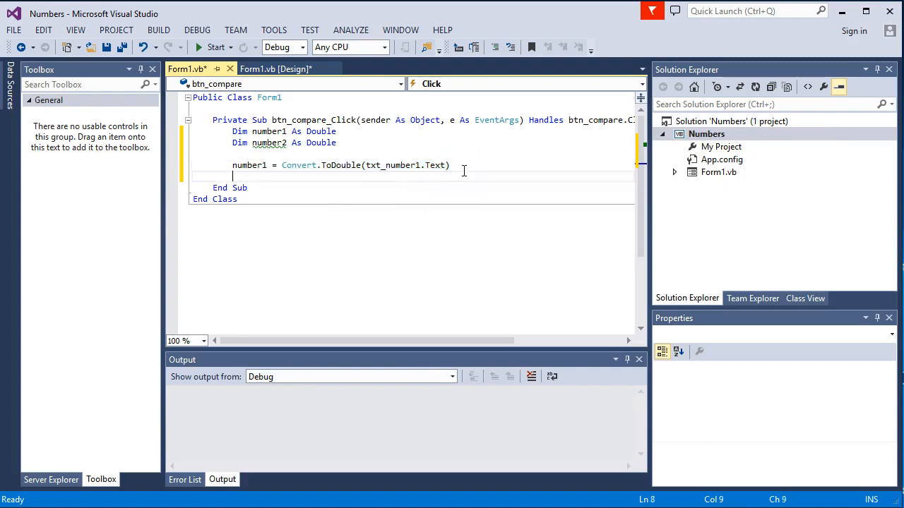
pyautogui.write('number1 = Convert.ToDouble(txt_number1.Text)')
pyautogui.write('number2 = Convert.ToDouble(txt_number2.Text)')
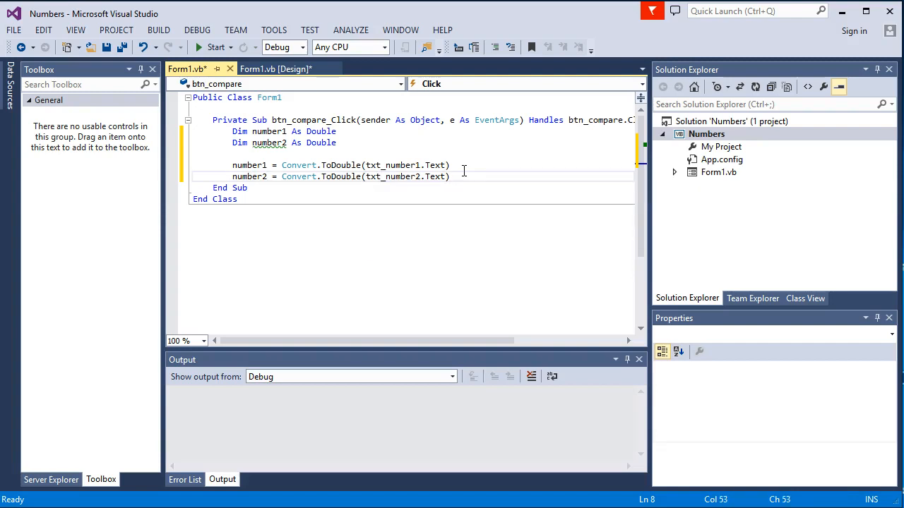
pyautogui.press('enter')
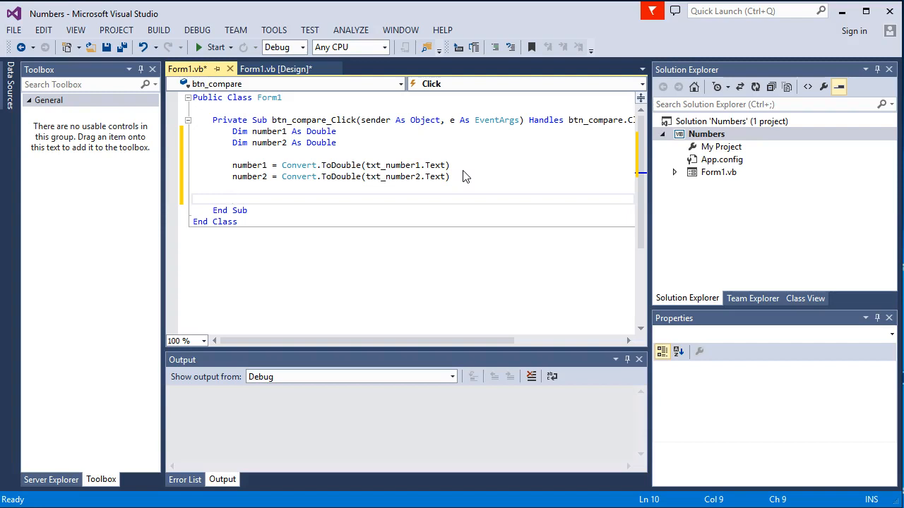
# - Write If number1 < number2 Then with MsgBox("less than") on the next line
pyautogui.write('if')
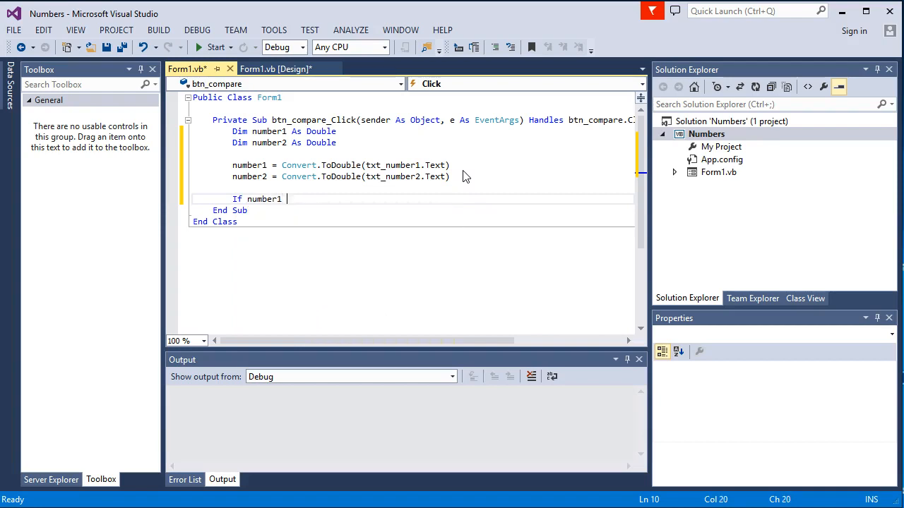
pyautogui.write('< number1')
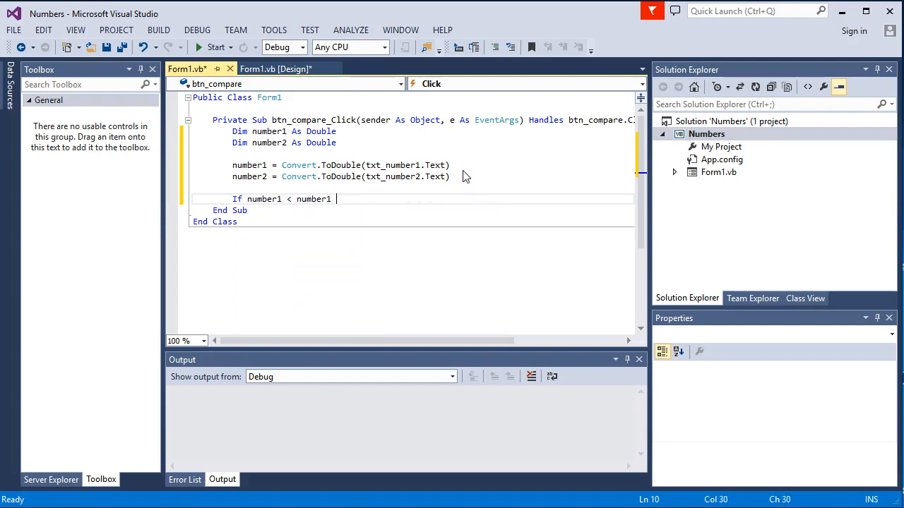
pyautogui.write('2 th')
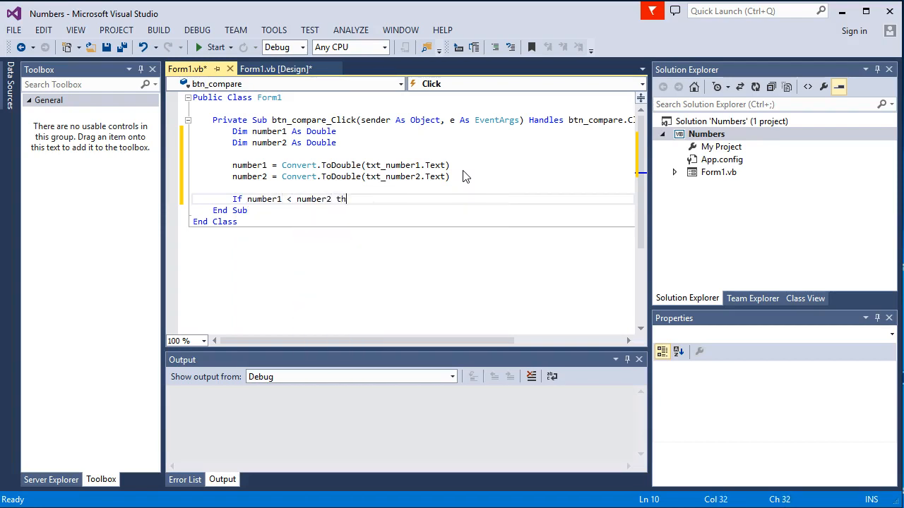
pyautogui.write('en')
pyautogui.write('MsgBox(')
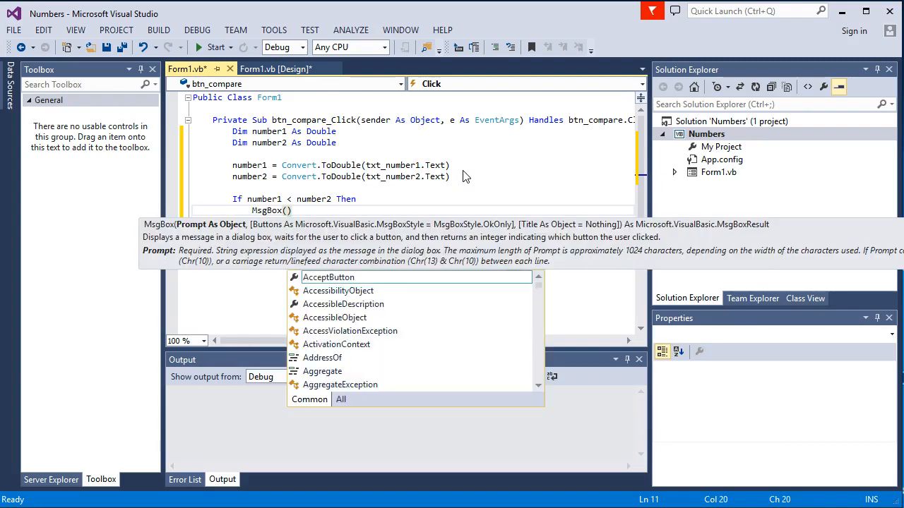
pyautogui.write('"')
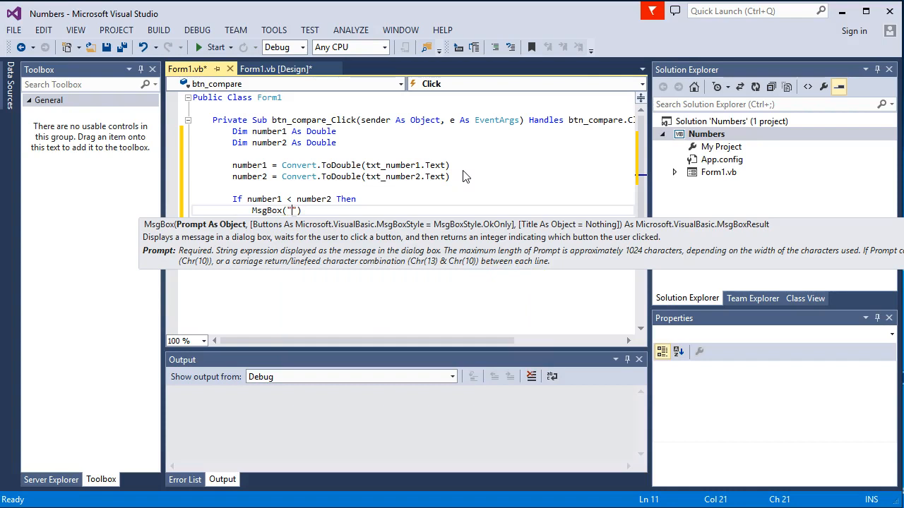
pyautogui.write('less than')
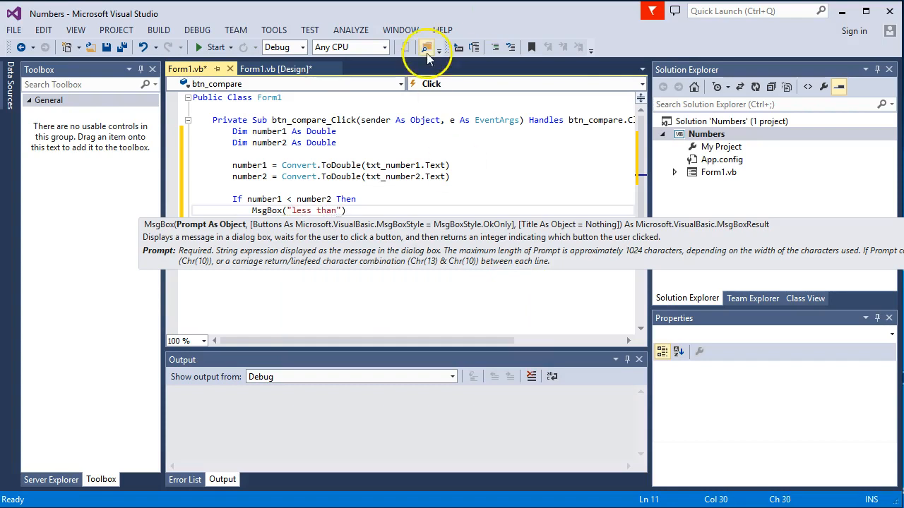
# - Run the app, compare 4 with 5 to see "less than", then close the running Form1 window
pyautogui.click(426, 47)
pyautogui.write('4')
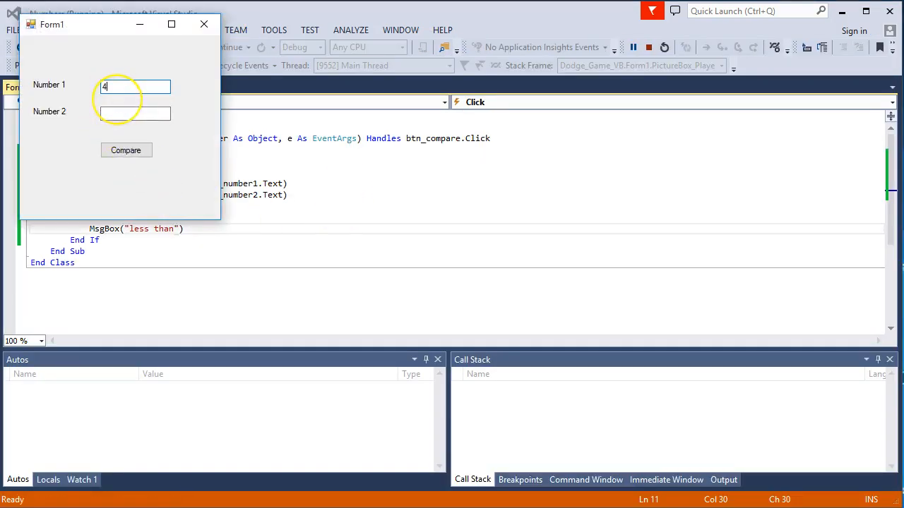
pyautogui.write('5')
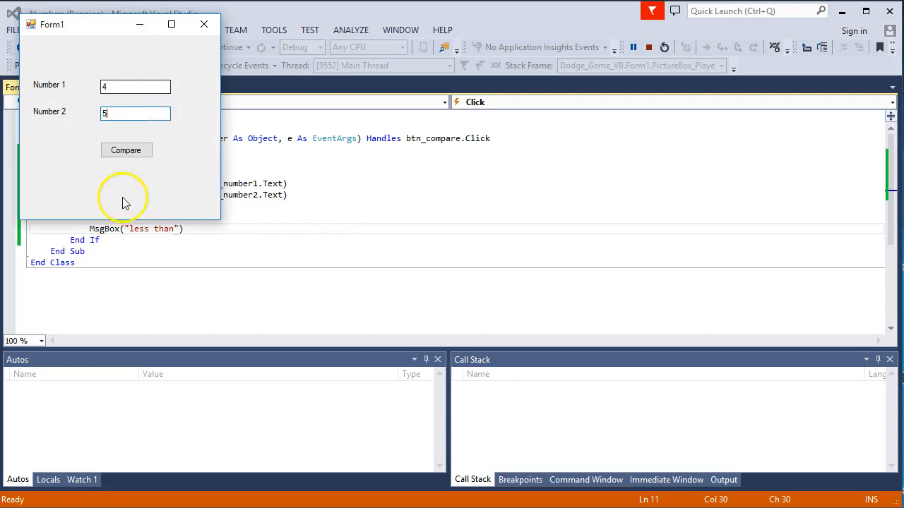
pyautogui.click(126, 150)
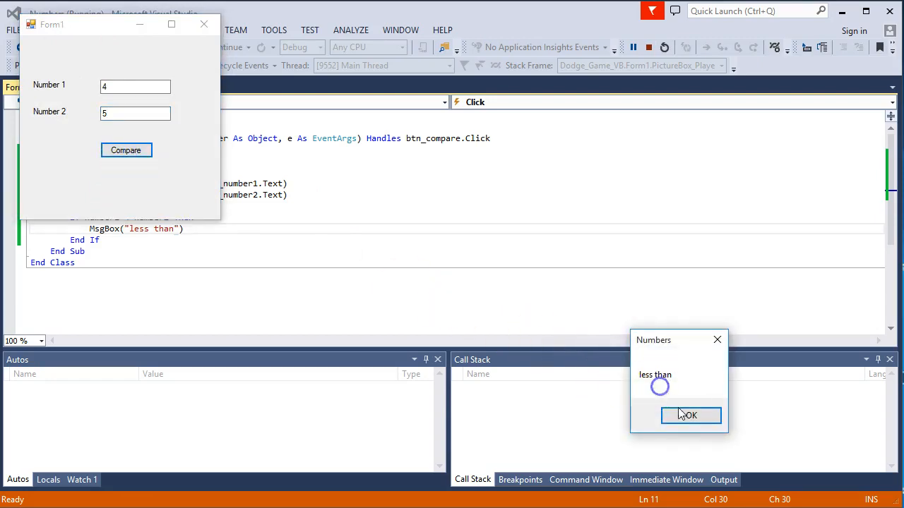
pyautogui.click(690, 415)
pyautogui.write('5')
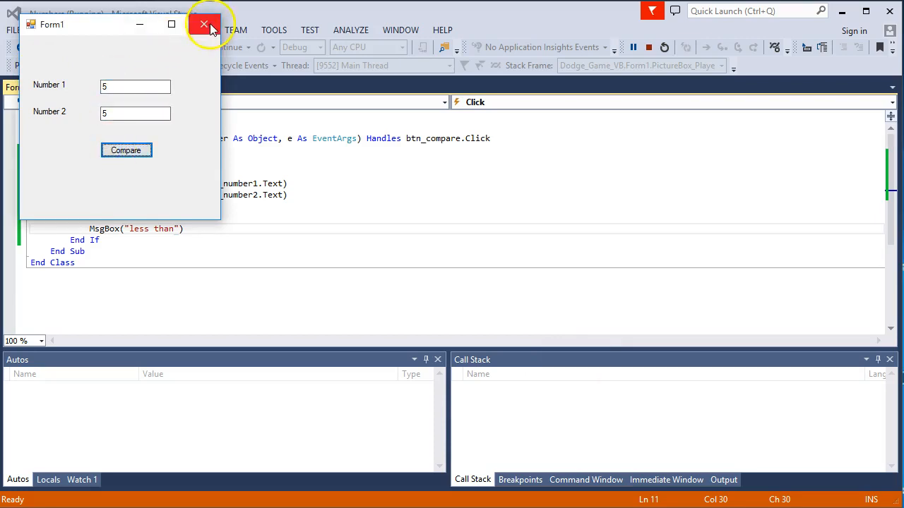
pyautogui.click(205, 24)
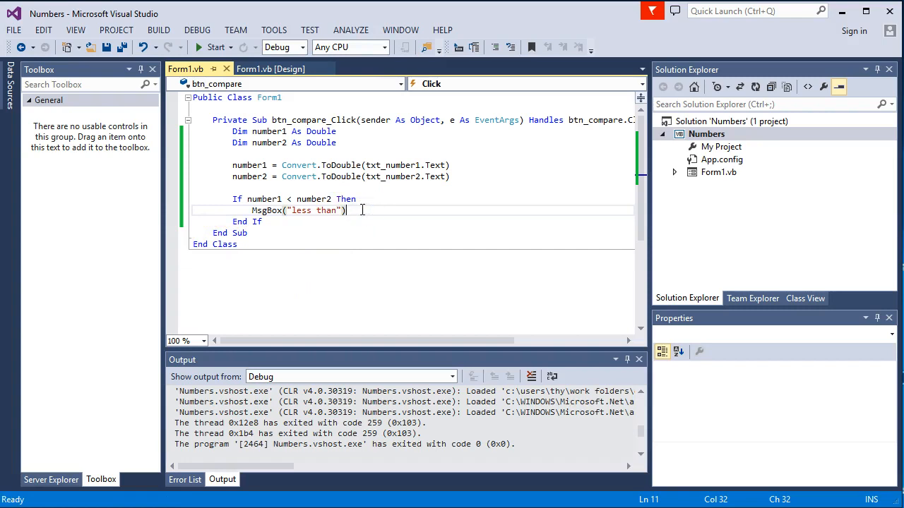
# - Add ElseIf number1 > number2 Then with MsgBox("more than")
pyautogui.write('else')
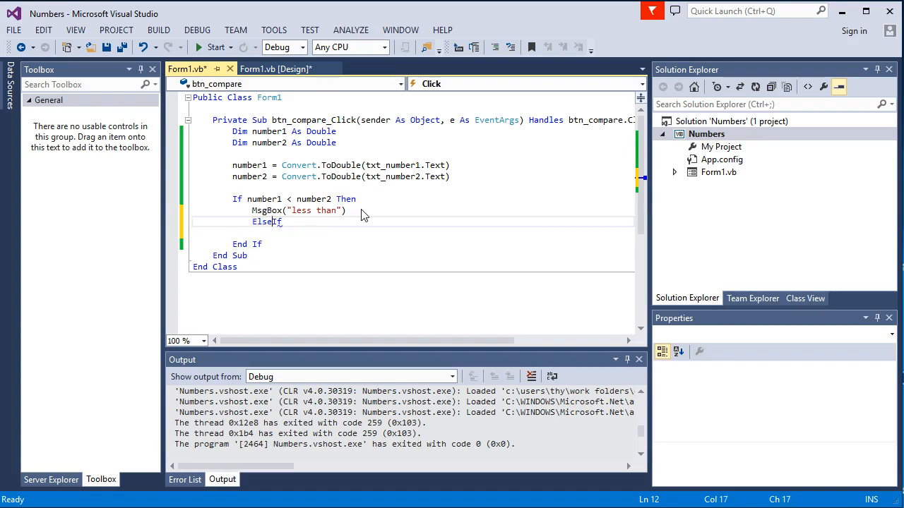
pyautogui.press('enter')
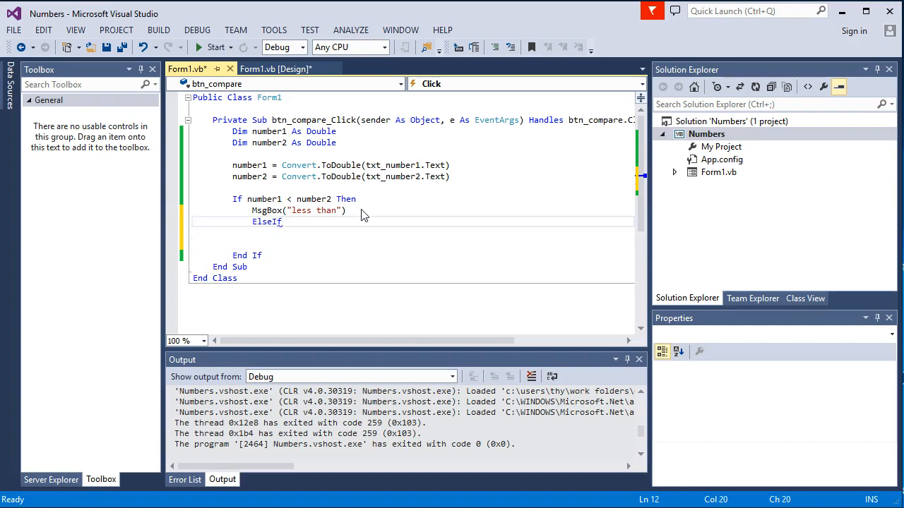
pyautogui.write('number1')
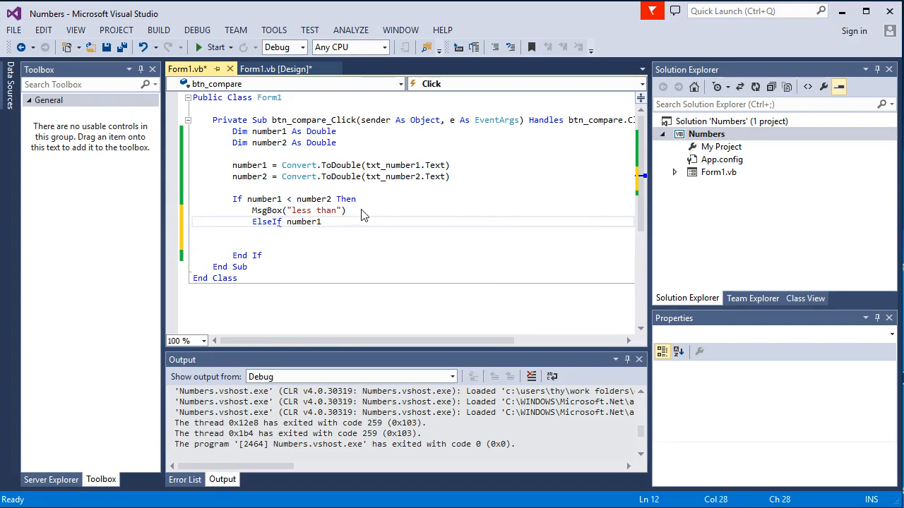
pyautogui.write('> number2 Then')
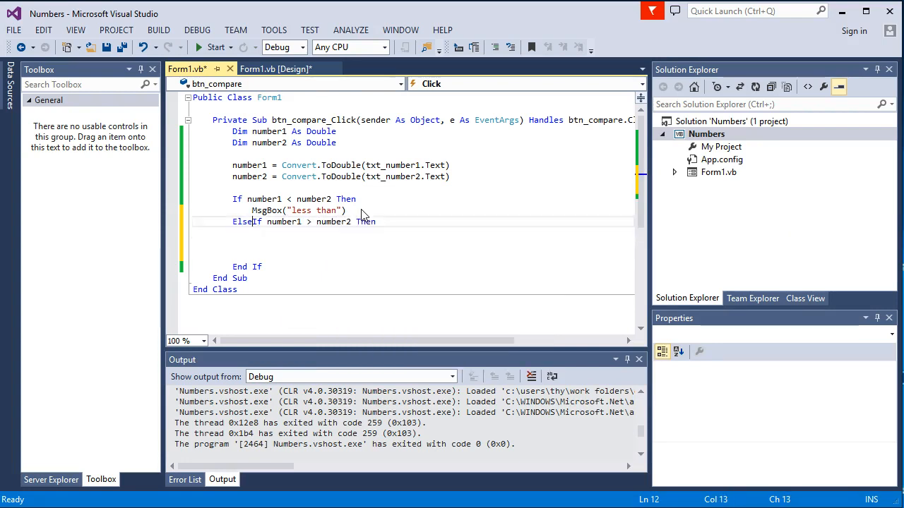
pyautogui.write('MsgBox("less than")')
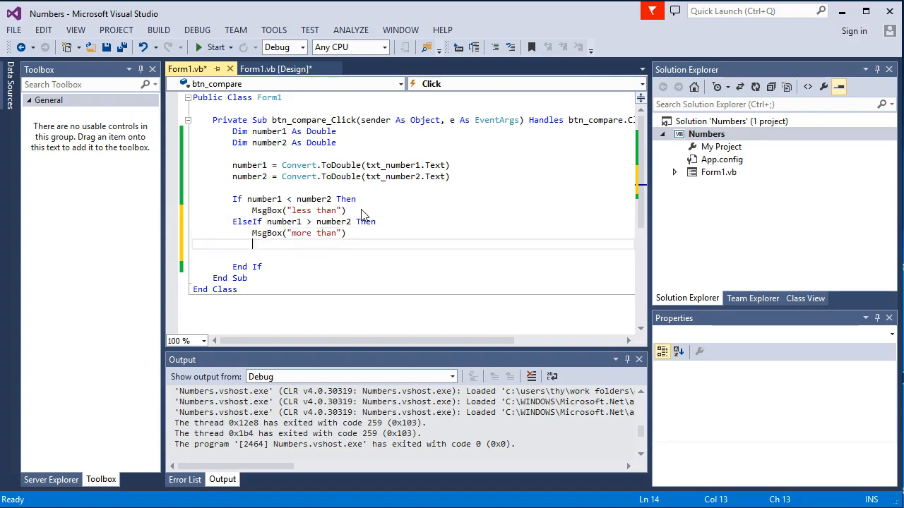
# - Add an Else branch with MsgBox("equal to")
pyautogui.write('else')
pyautogui.click(413, 255)
pyautogui.write('M')
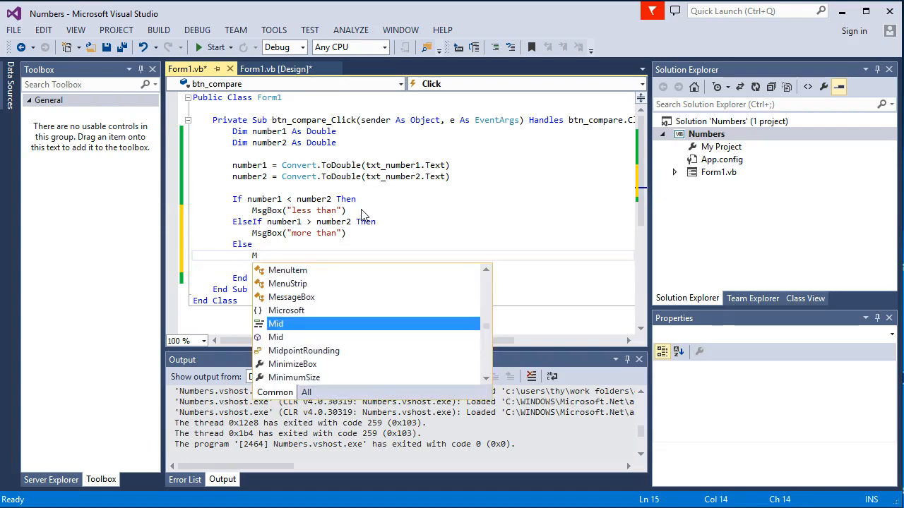
pyautogui.write('sgBox')
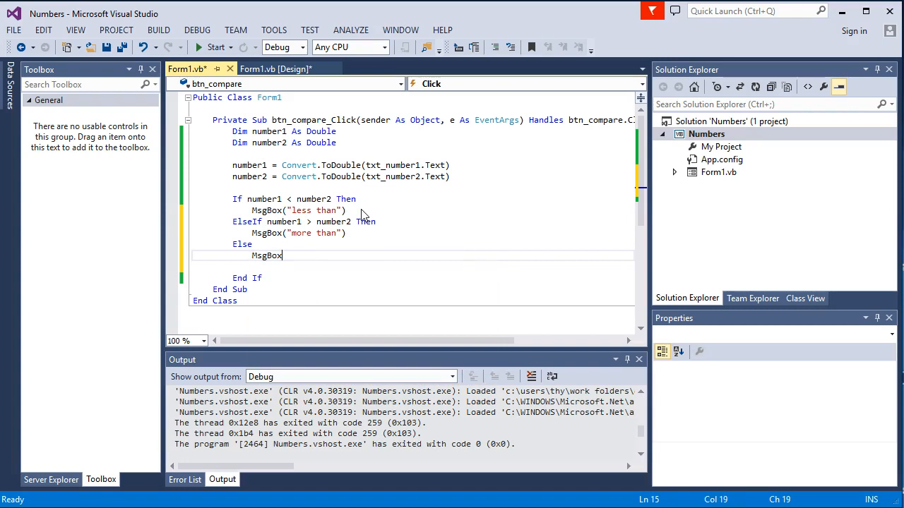
pyautogui.write('("equal to')
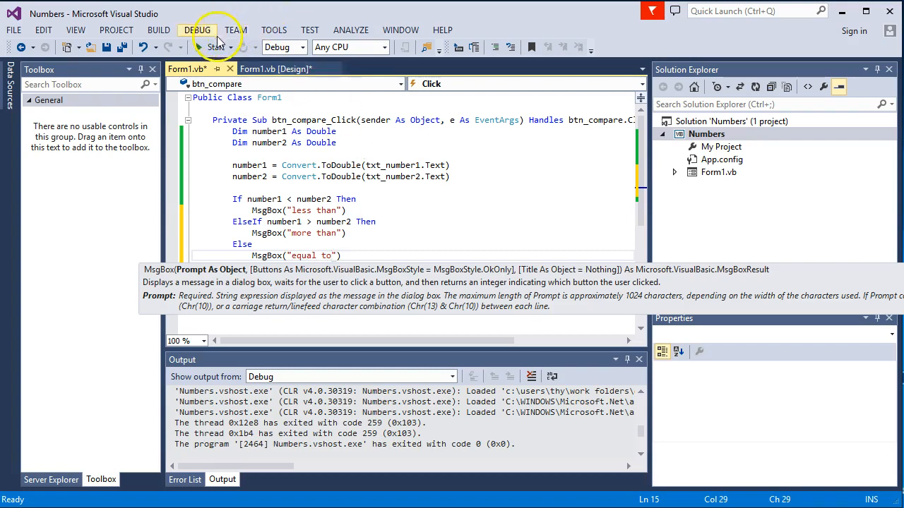
# - Start the comparer and confirm 5 against 5 reports 'equal to'
pyautogui.click(201, 46)
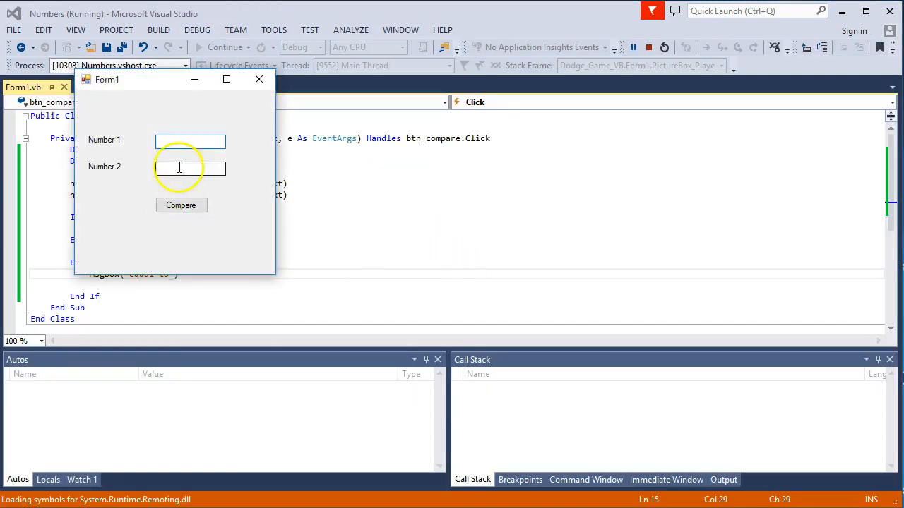
pyautogui.write('5')
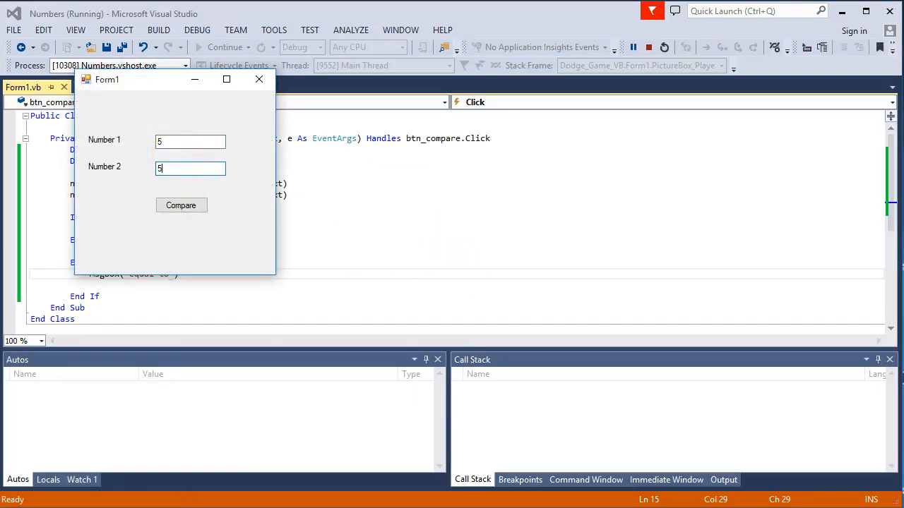
pyautogui.click(180, 205)
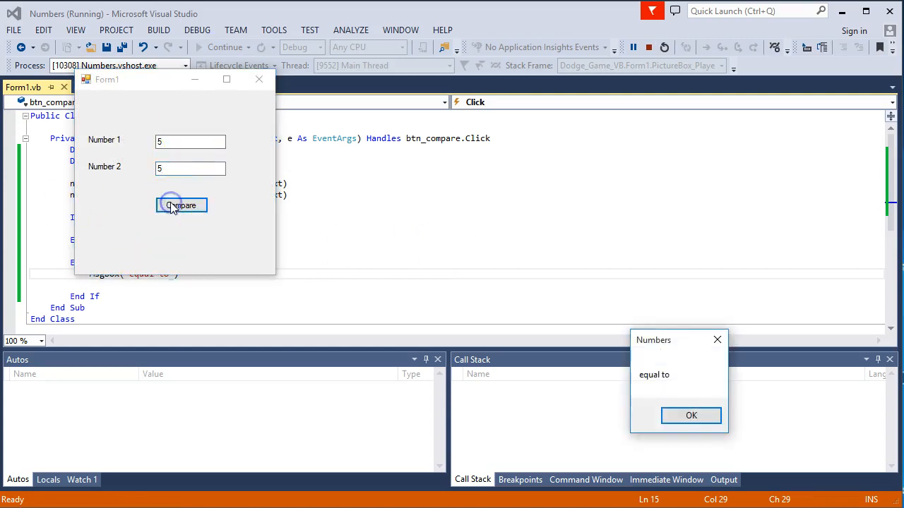
pyautogui.click(180, 204)
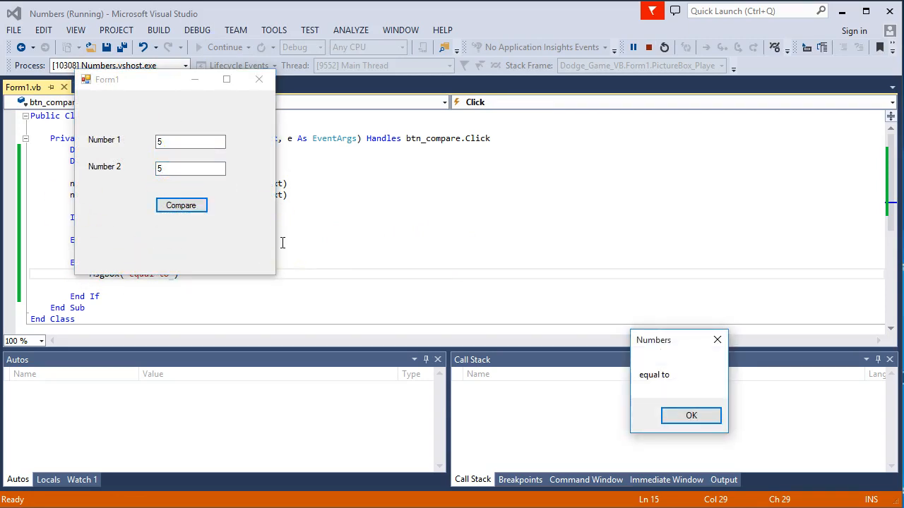
# - Confirm 5 against 4 reports 'more than', then compare 3 with 4
pyautogui.click(690, 415)
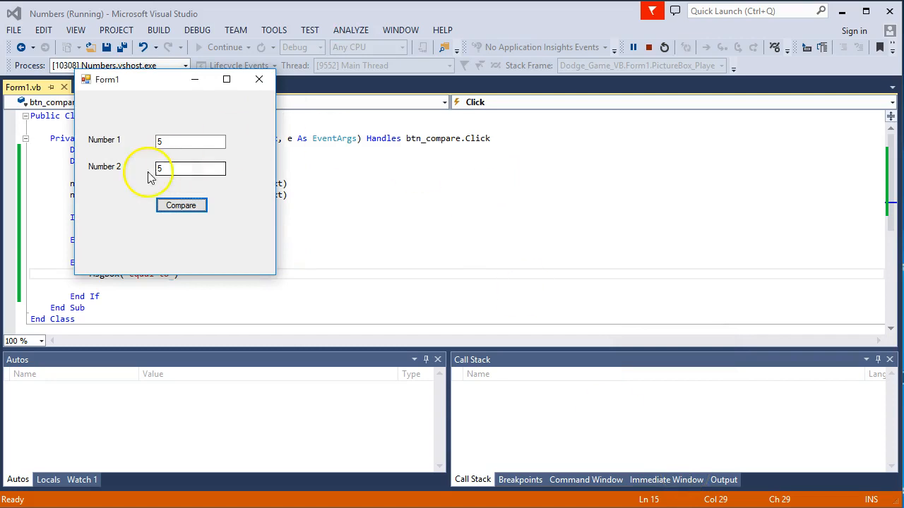
pyautogui.write('4')
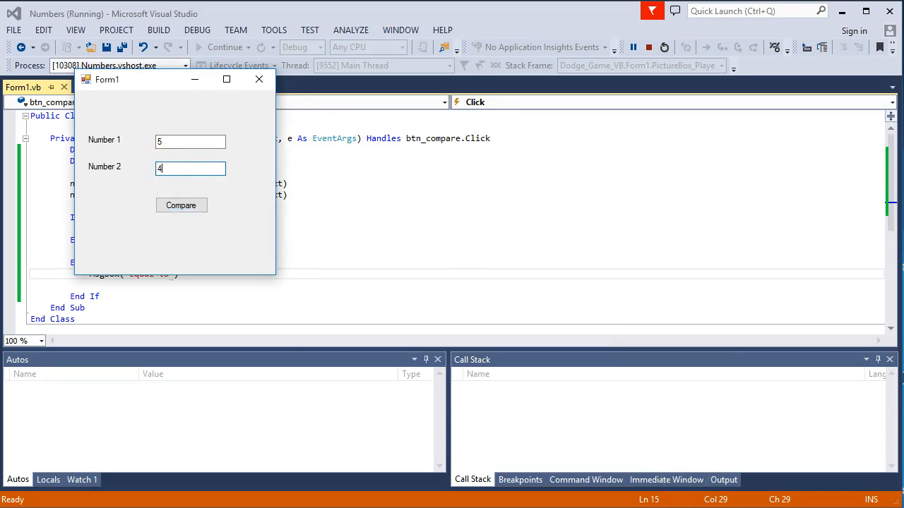
pyautogui.click(181, 205)
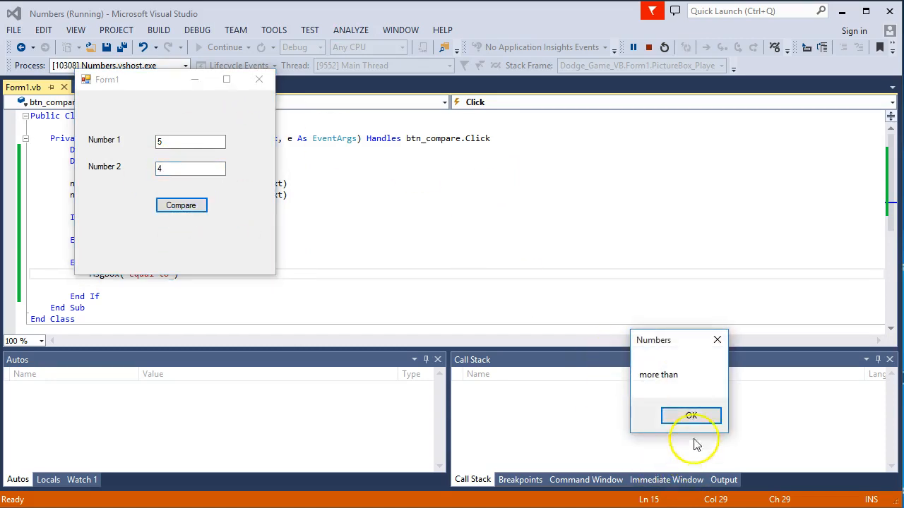
pyautogui.click(691, 415)
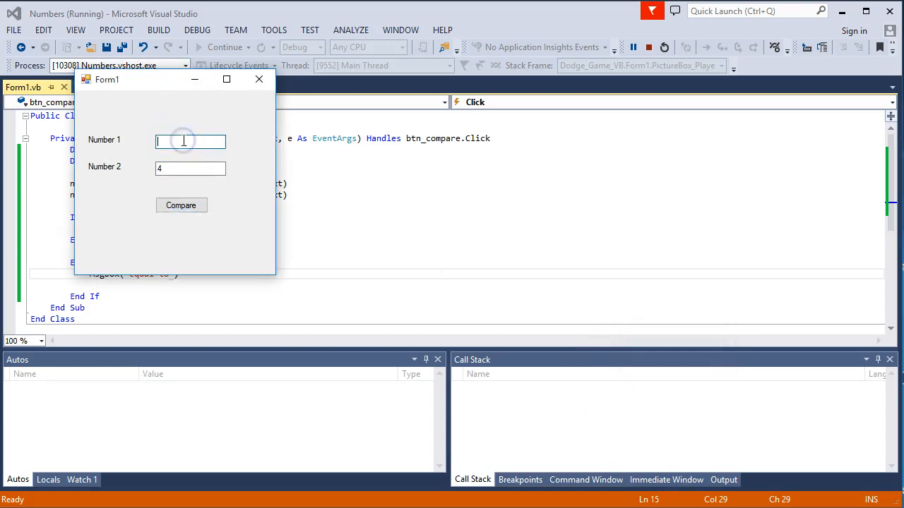
pyautogui.write('3')
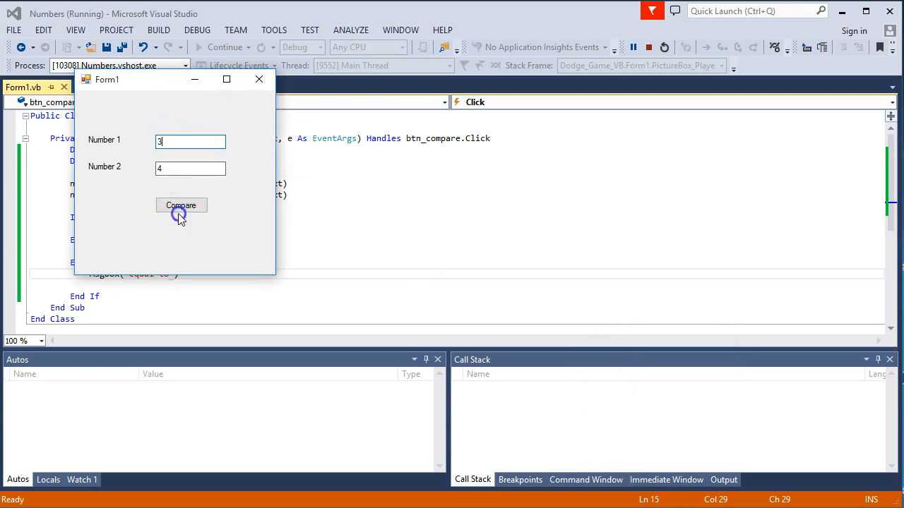
pyautogui.click(181, 205)
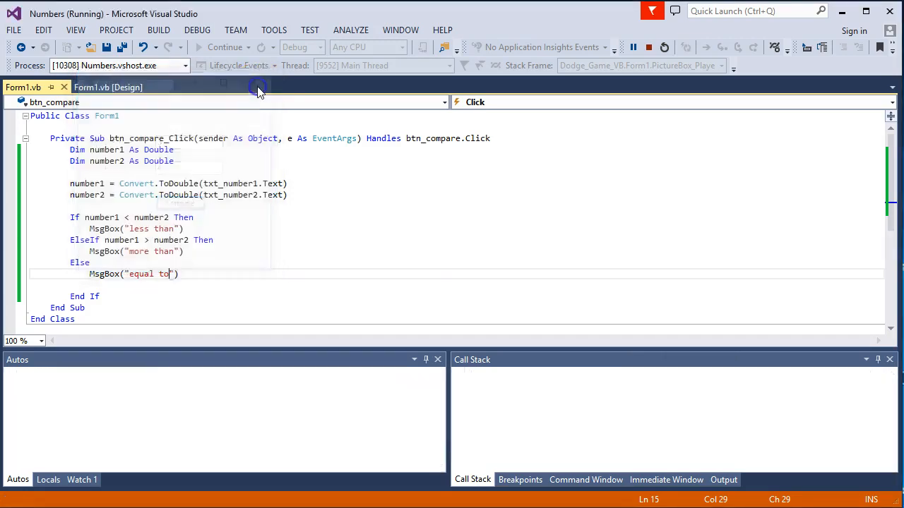
# - Stop debugging and place the cursor near the Else line of the handler
pyautogui.click(648, 48)
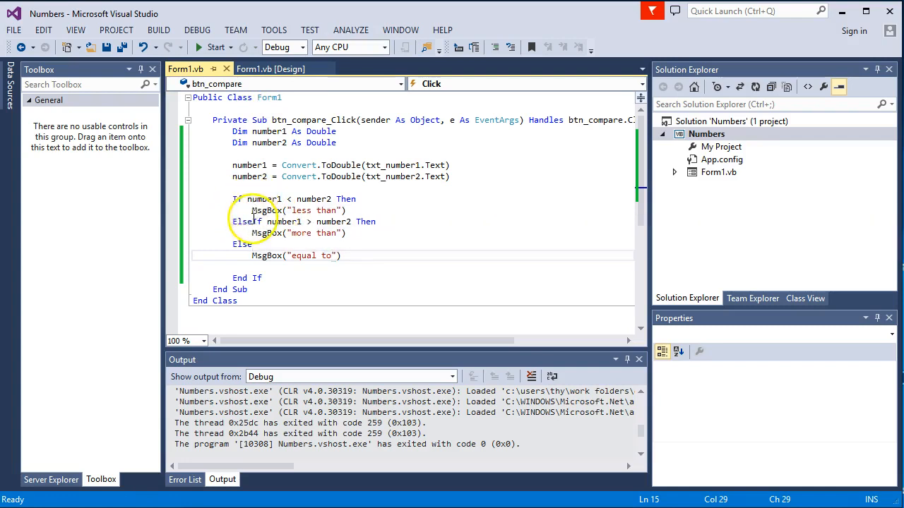
pyautogui.click(259, 244)
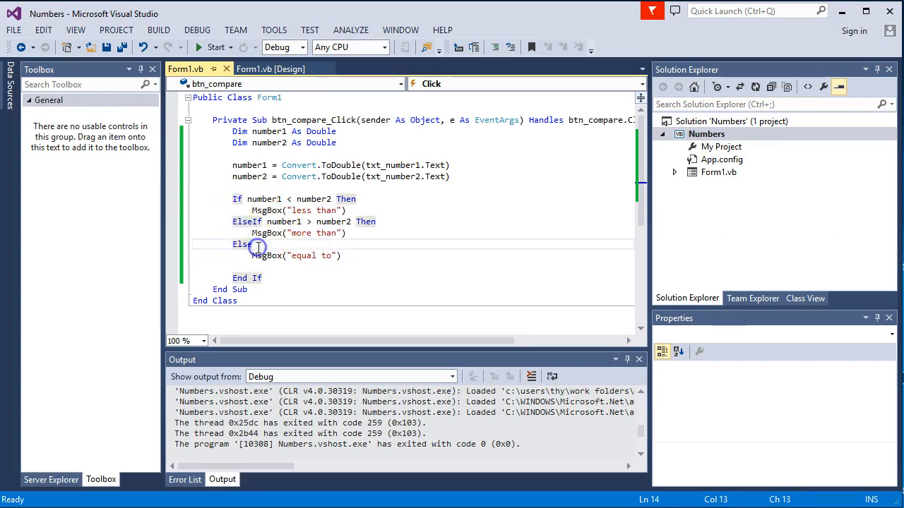